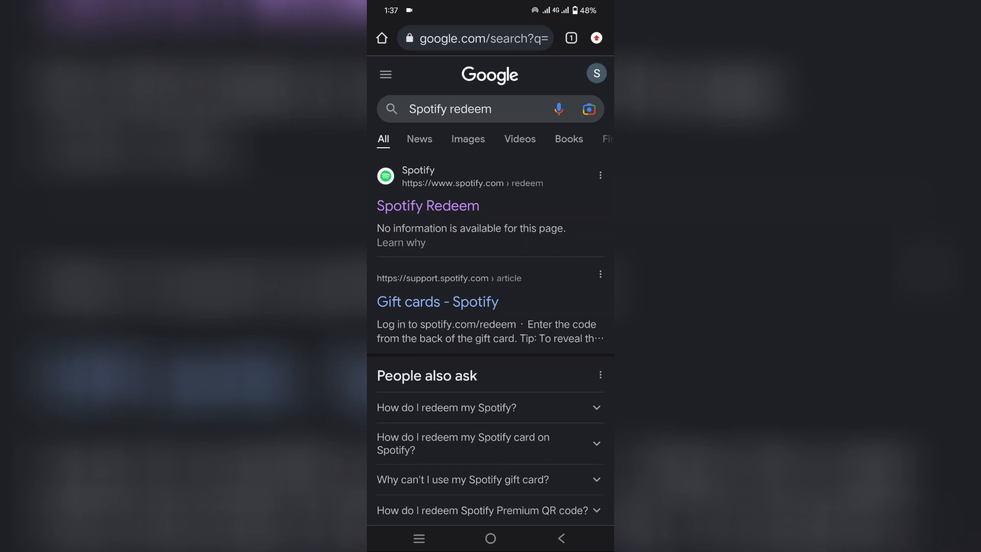
Step: Open the 'Spotify Redeem' result from the Google search for Spotify redeem
click(427, 206)
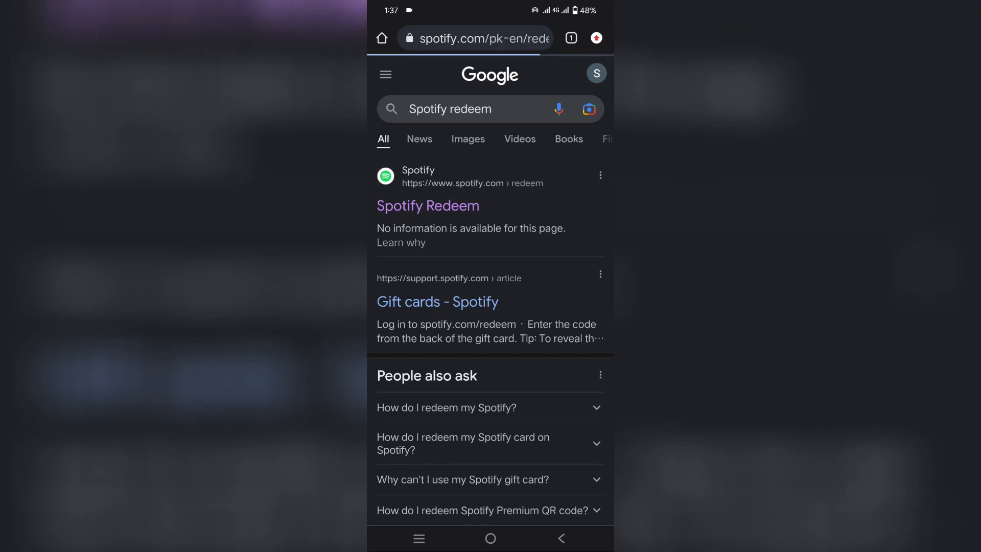
click(428, 205)
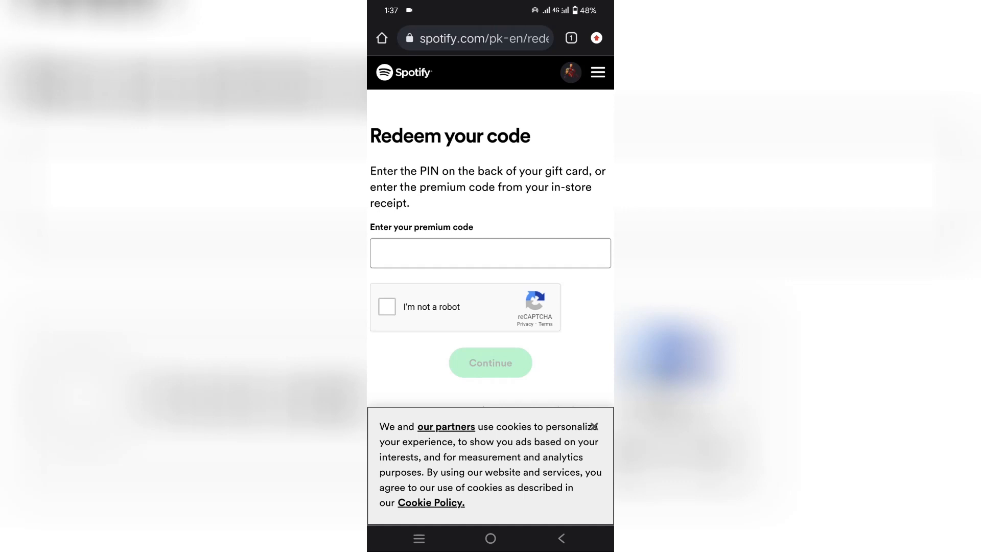
Step: Focus the 'Enter your premium code' field so the keyboard appears
click(490, 253)
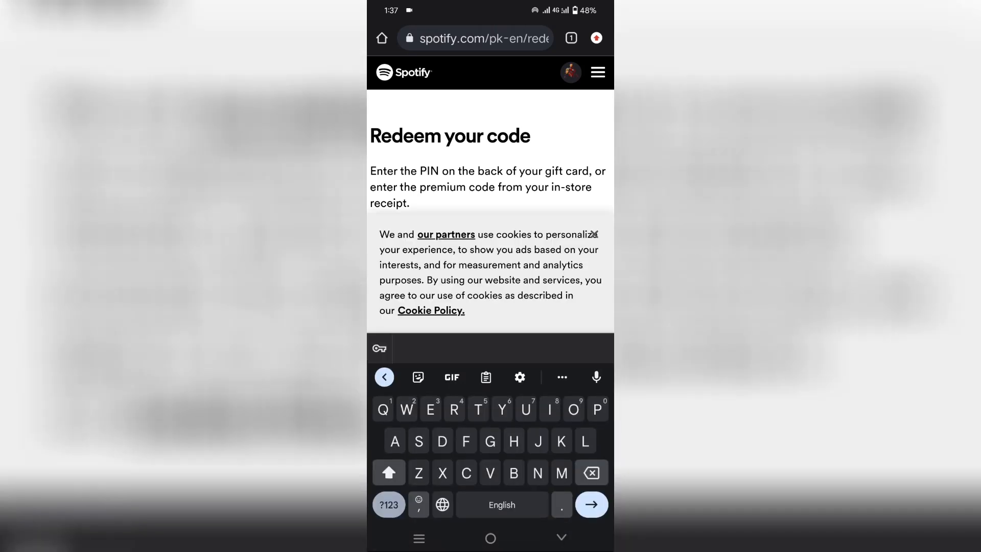